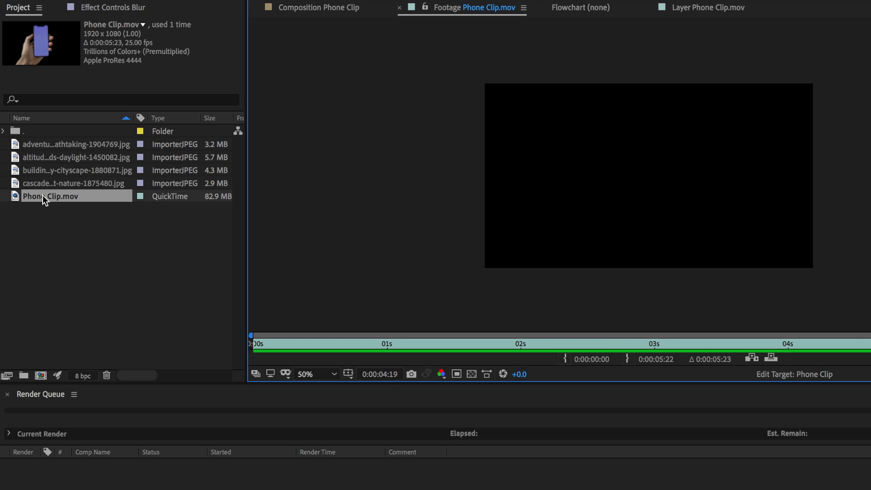
Create a new composition from the Phone Clip.mov footage via New Comp from Selection
right_click(44, 196)
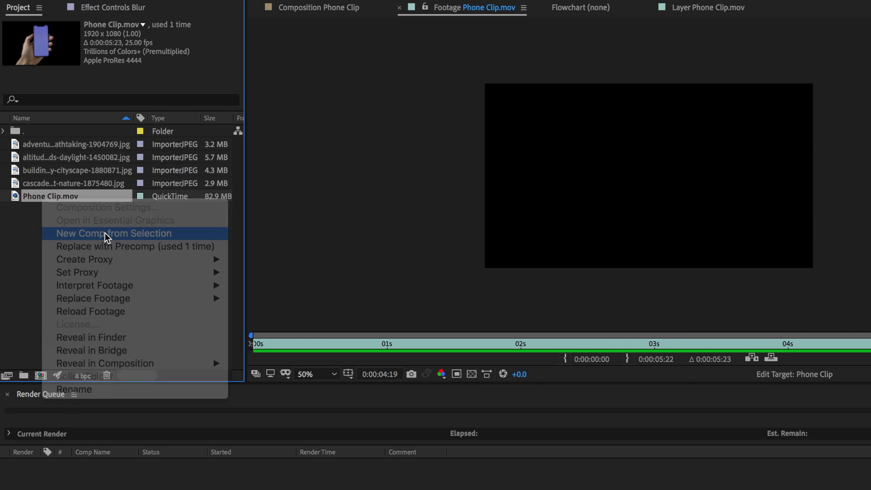
click(113, 233)
text(Holder)
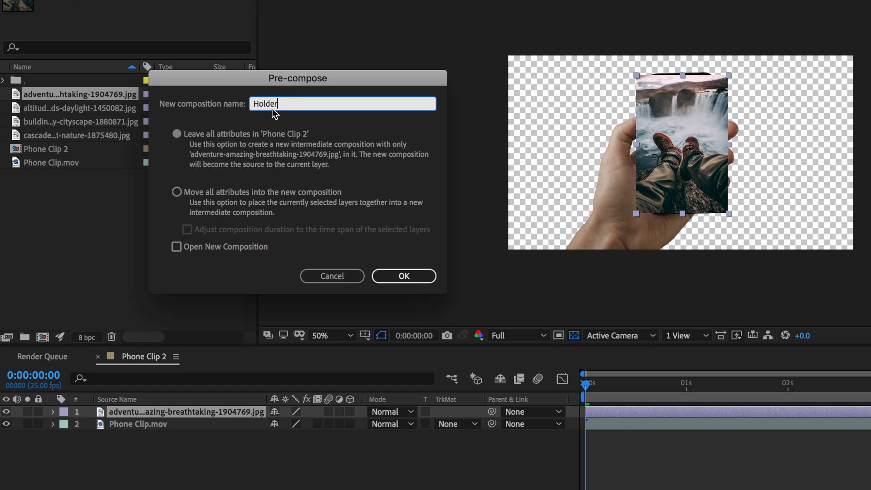
mouse_move(158, 137)
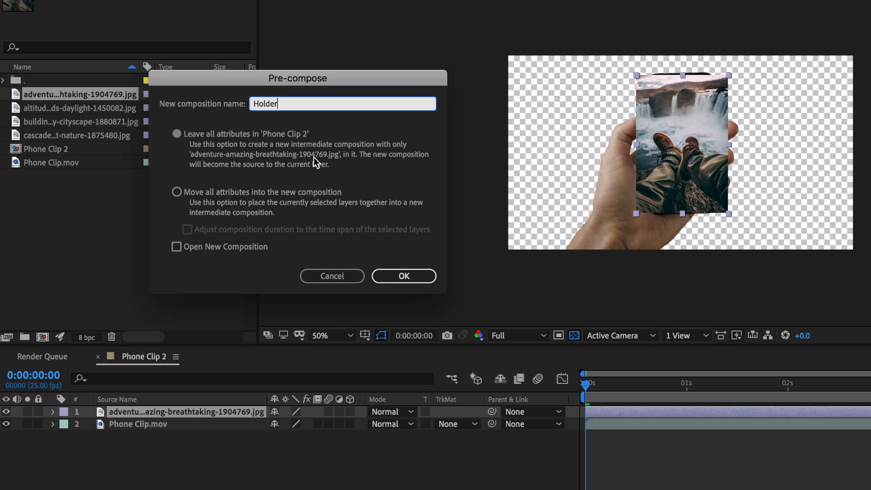
Confirm precomposing the waterfall photo layer as 'Holder', leaving attributes in Phone Clip 2
click(404, 276)
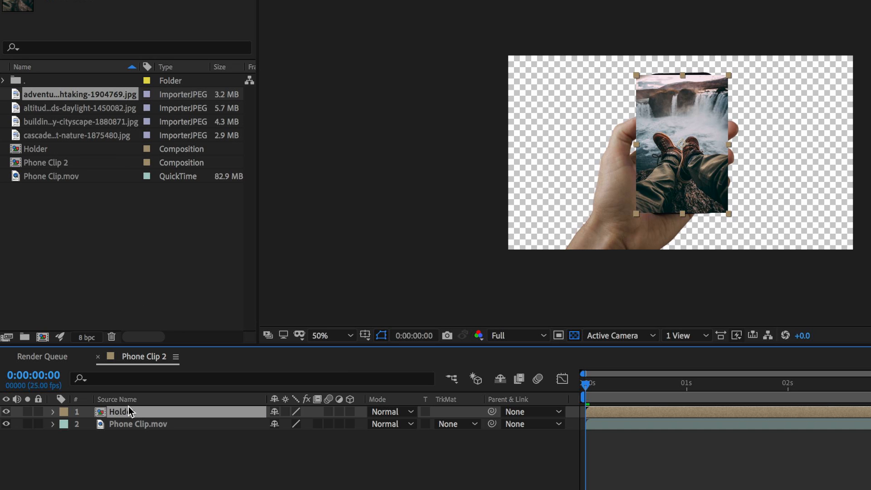
Open the Holder composition and fit the viewer to 12.5% so the whole photo shows
double_click(35, 149)
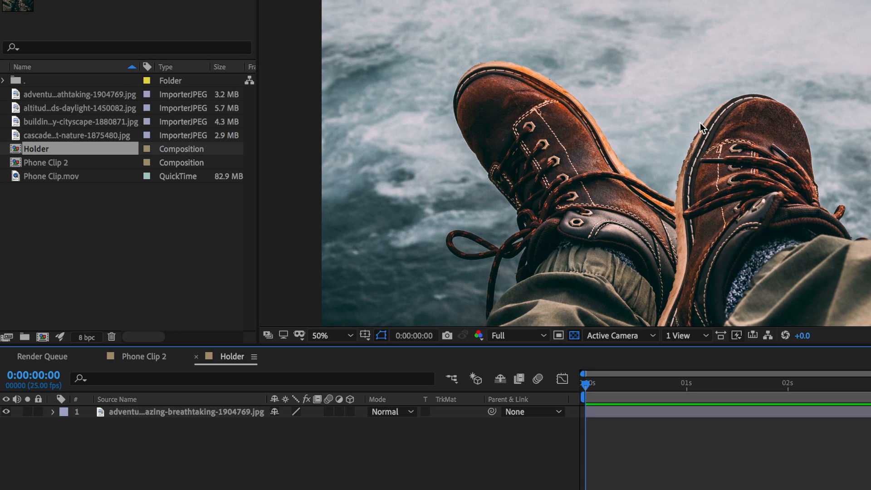
click(349, 335)
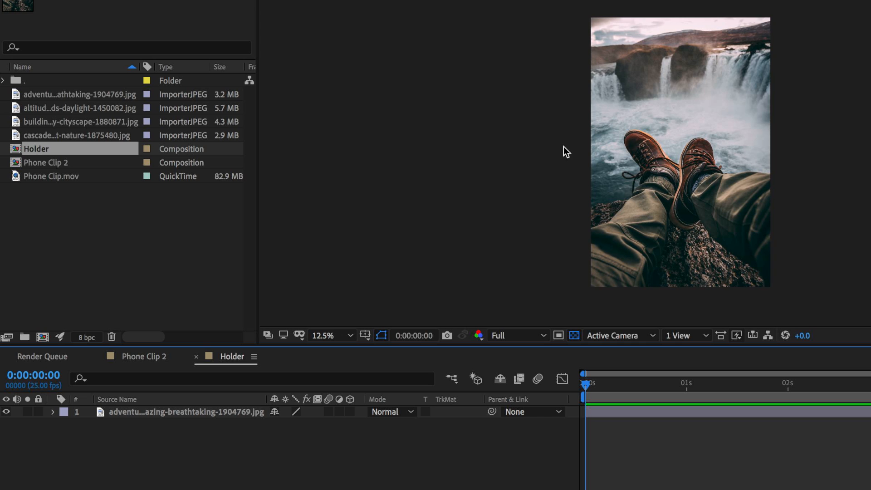